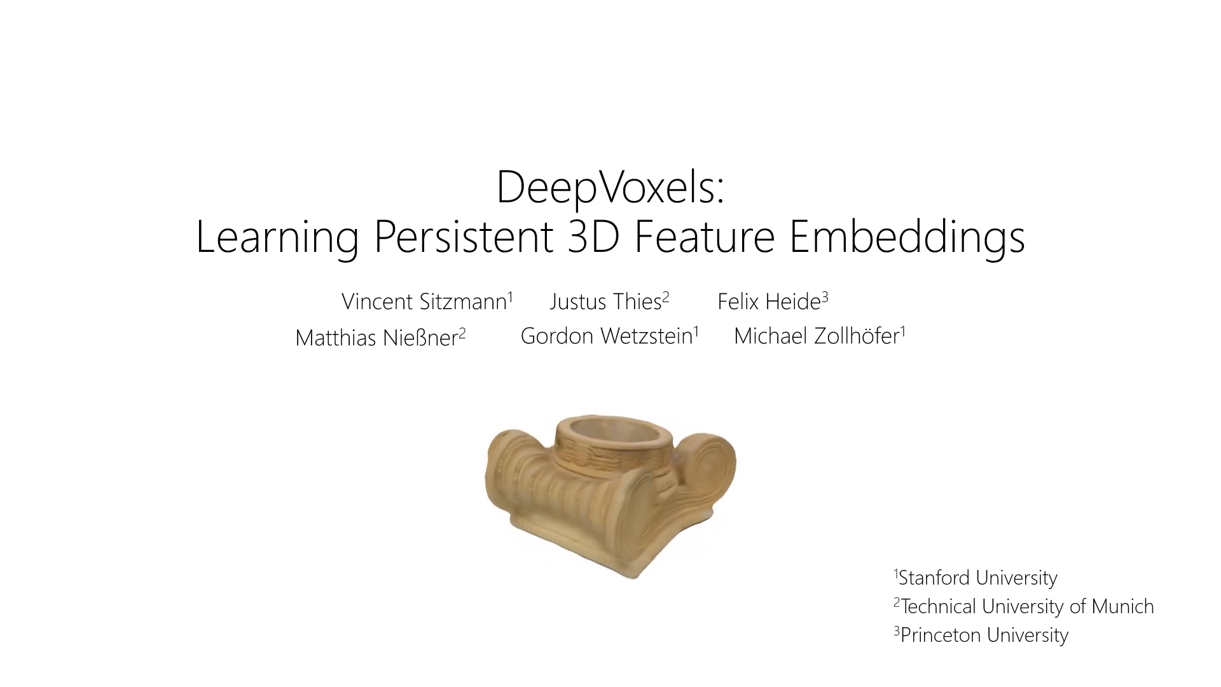
key(Right)
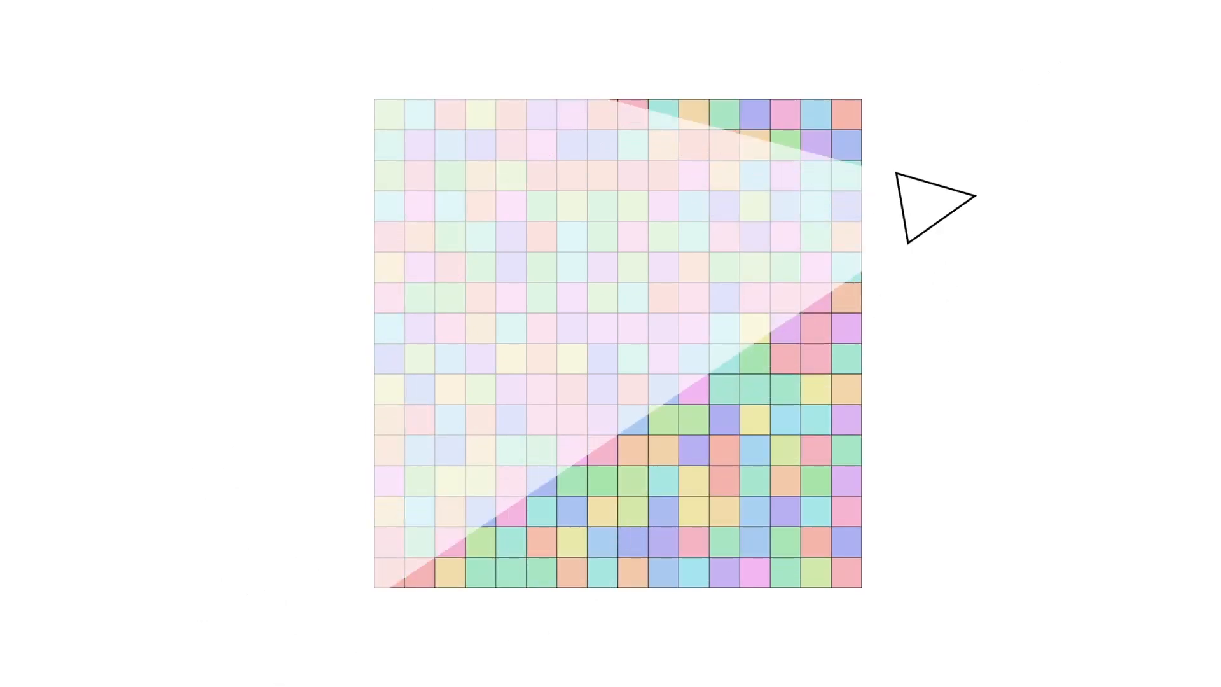
click(939, 198)
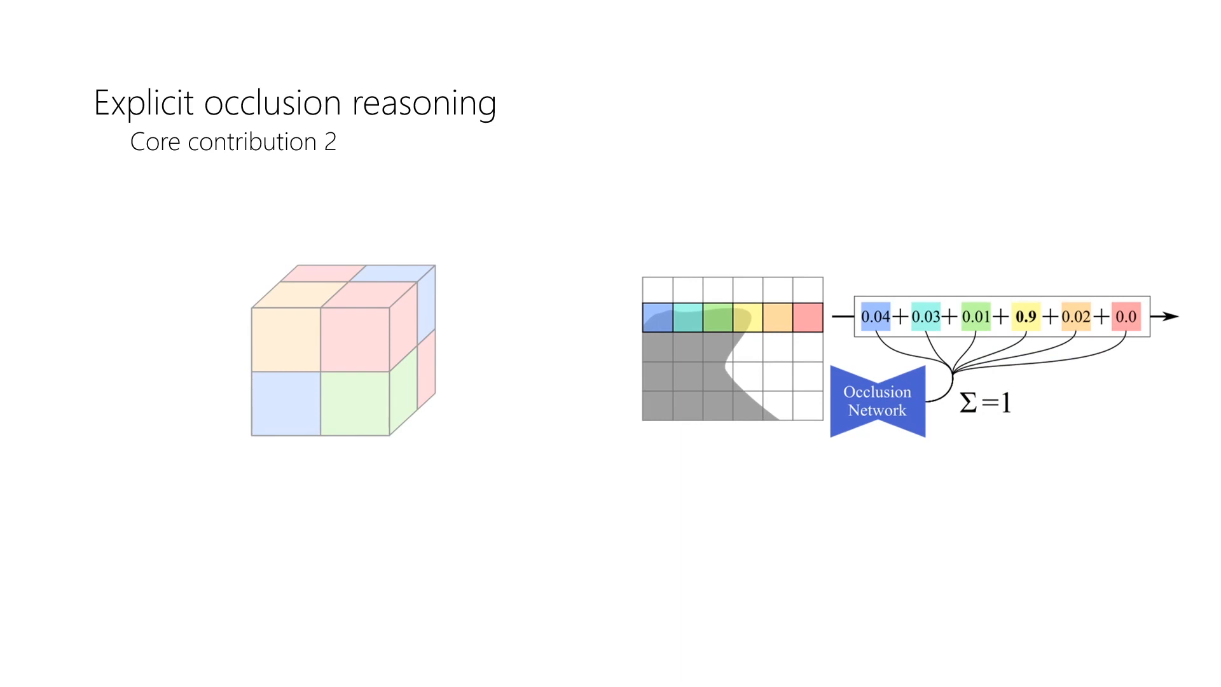
key(Right)
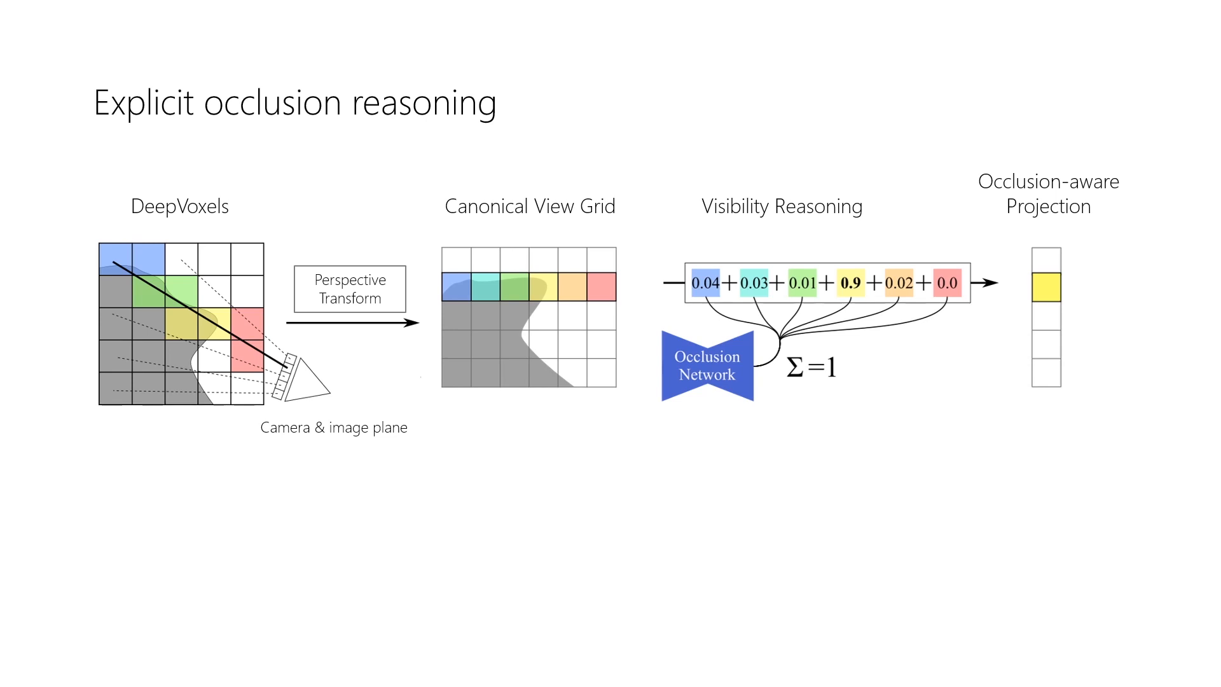
key(Right)
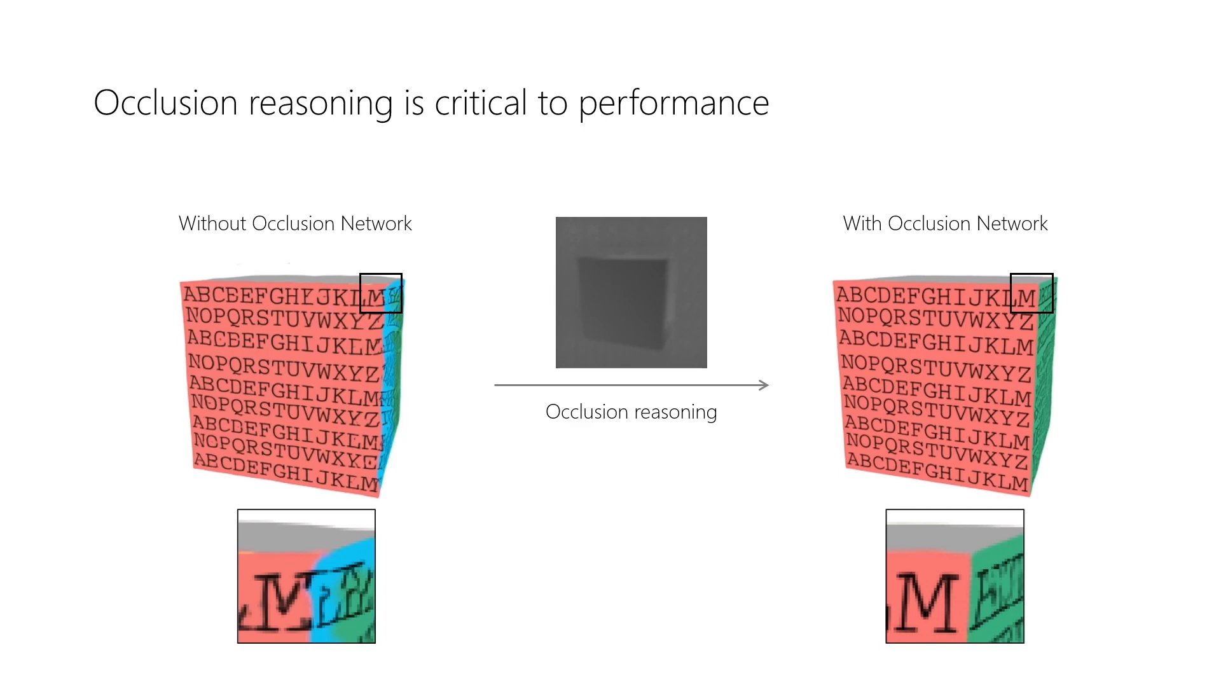
key(right)
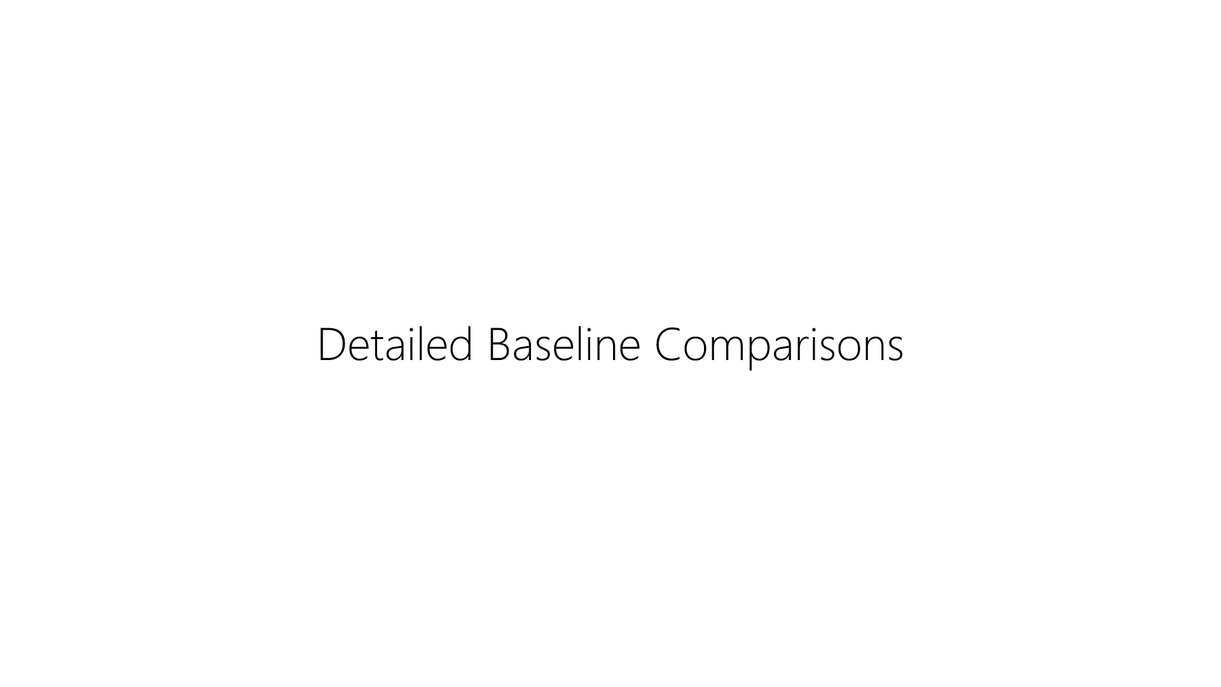
key(right)
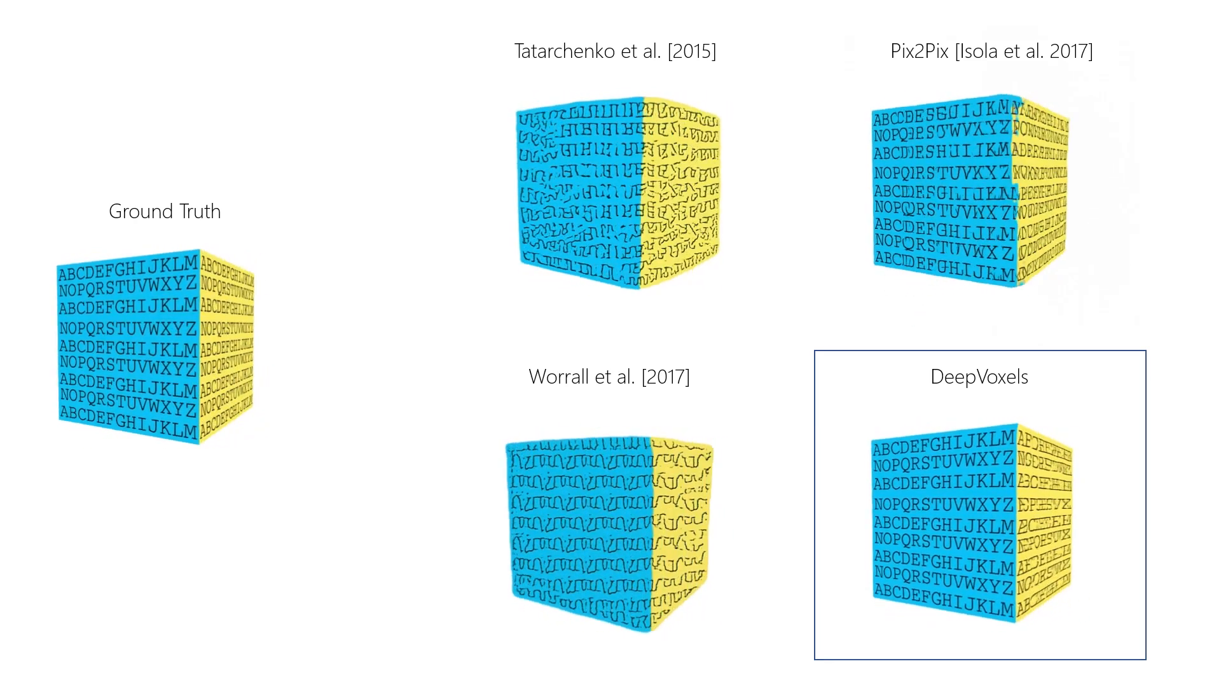
key(right)
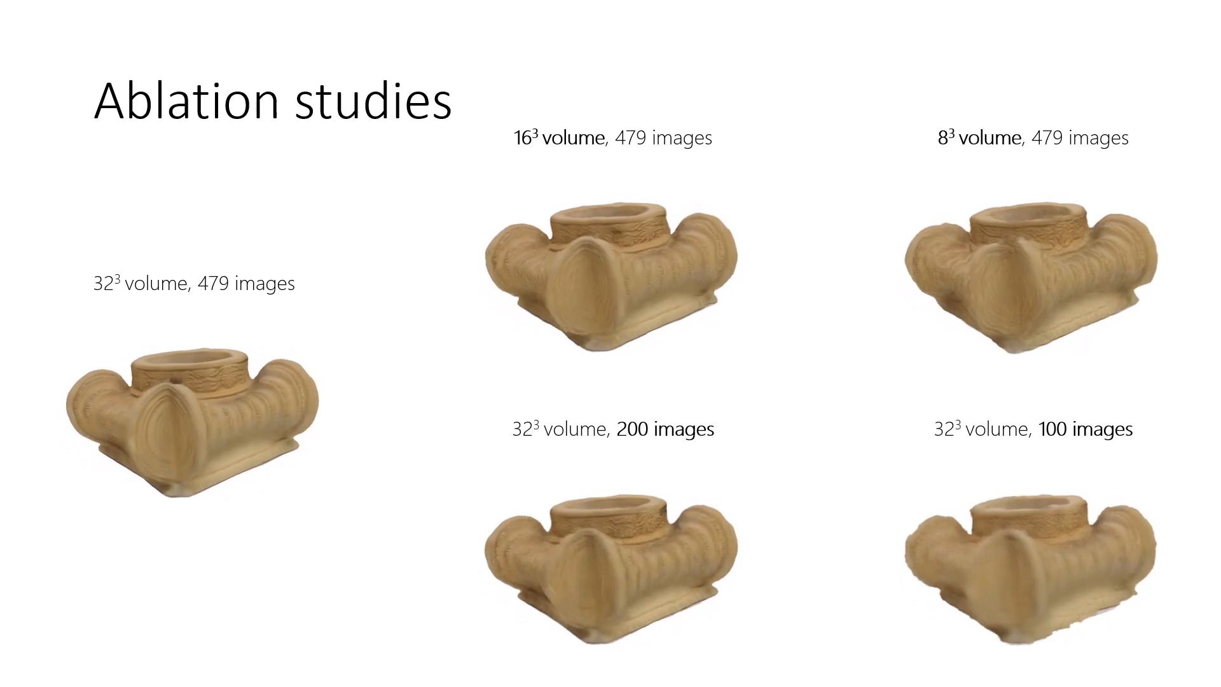
key(Right)
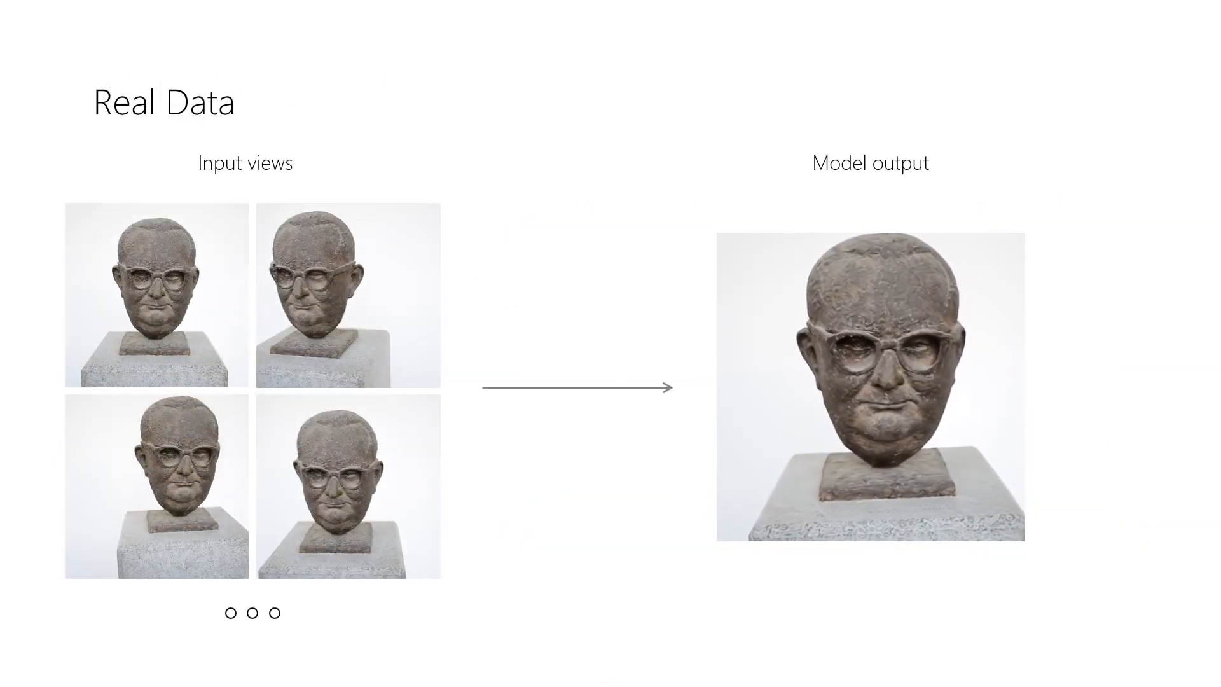